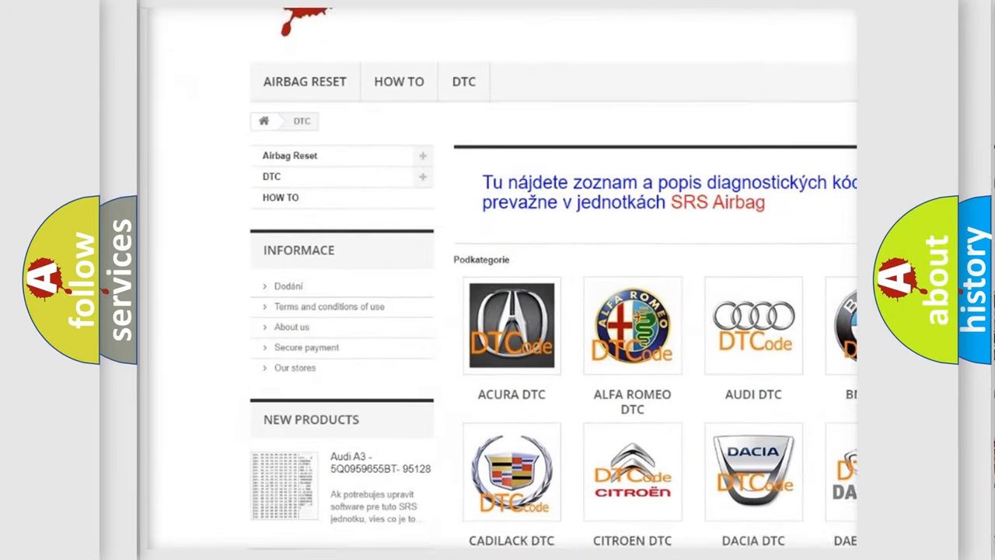
- Scroll the airbagreset.sk DTC page down to the Podkategorie grid of car-make links
scroll(down, 3)
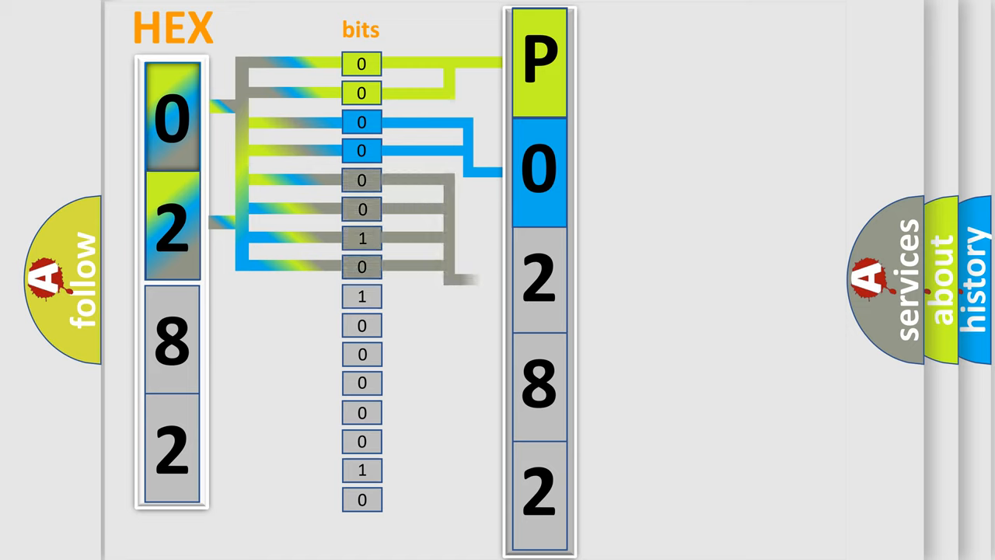
- Advance the slide animation converting hex 0282 into bits mapped to trouble code P0282
click(538, 279)
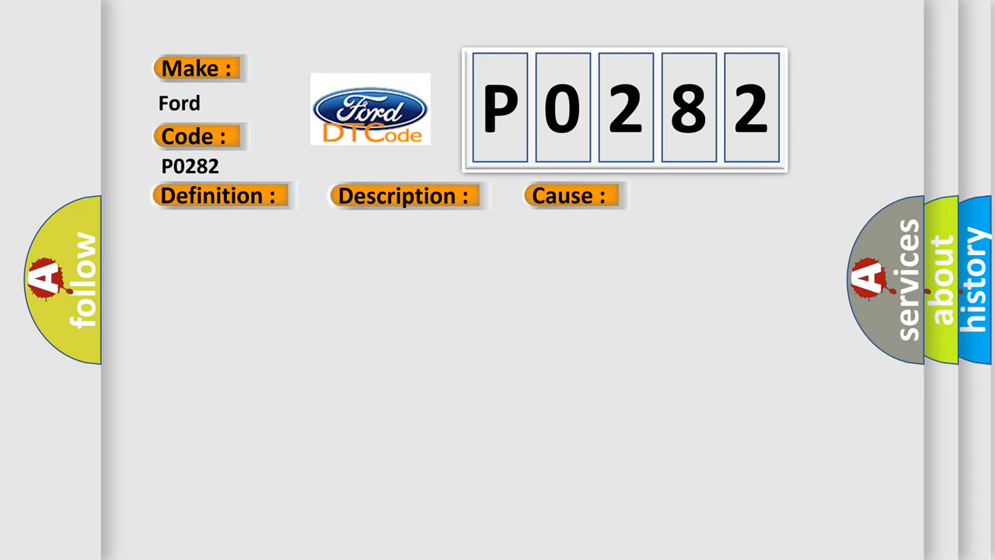
- Reveal Ford's P0282 definition: Drivetrain Control Module (Dtcm)
click(217, 196)
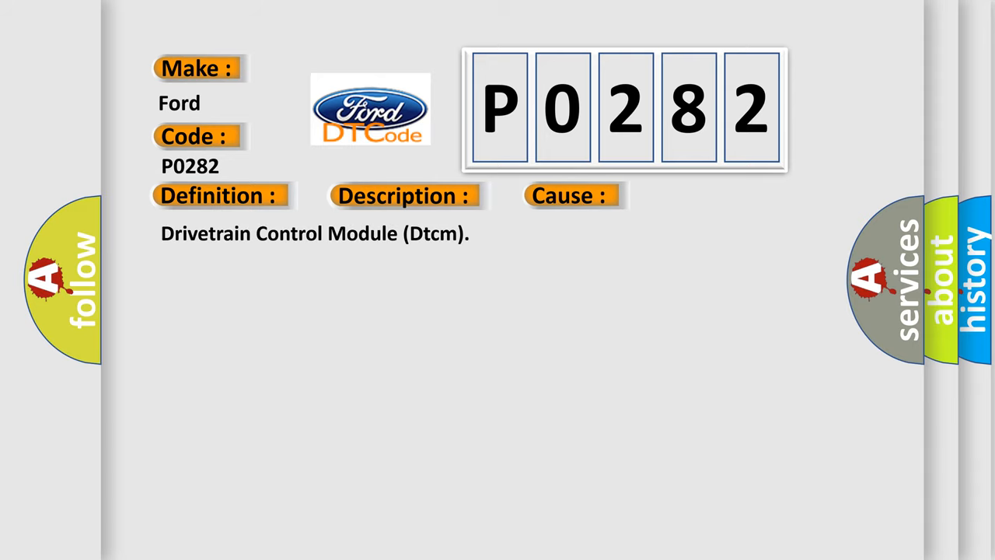